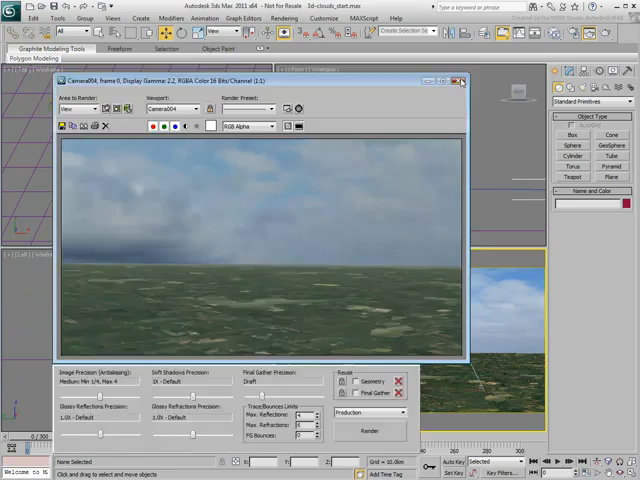
- Close the rendered cloud preview and drag-select the camera path in the viewport
{"action": "left_click", "coordinate": [460, 80]}
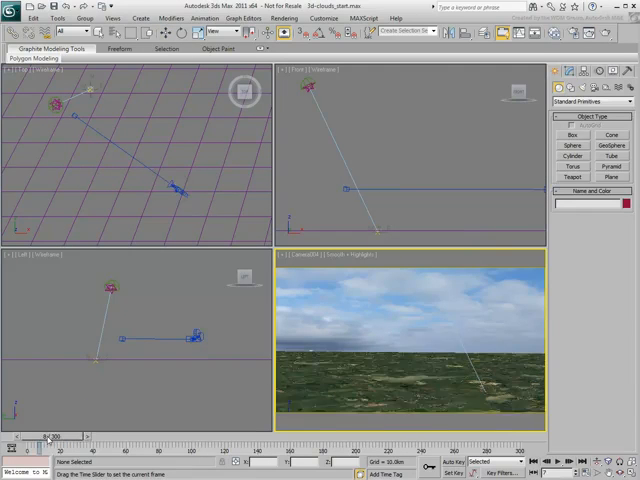
{"action": "left_click_drag", "start_coordinate": [48, 436], "coordinate": [484, 436]}
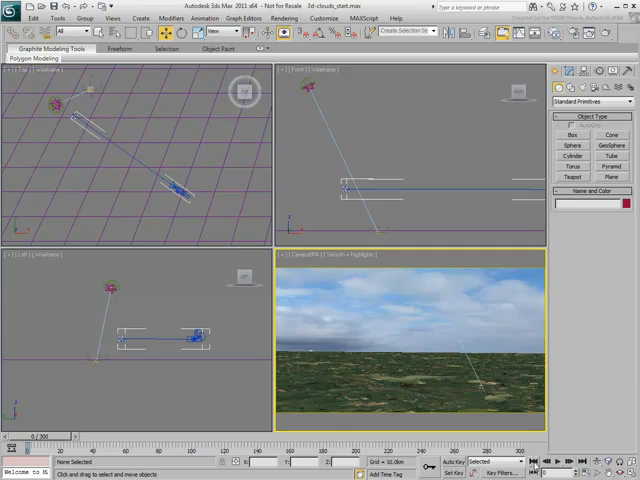
- Create a Box primitive in the Top viewport beside the camera path
{"action": "left_click", "coordinate": [572, 136]}
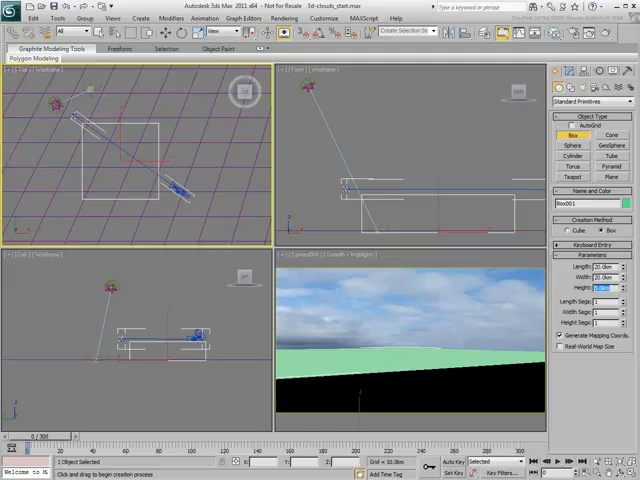
{"action": "left_click", "coordinate": [424, 180]}
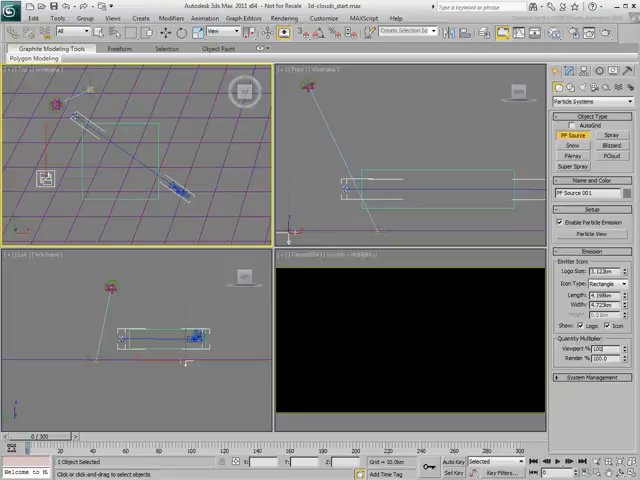
- Edit the new PF Source emitter's size value in the Modify panel
{"action": "triple_click", "coordinate": [600, 348]}
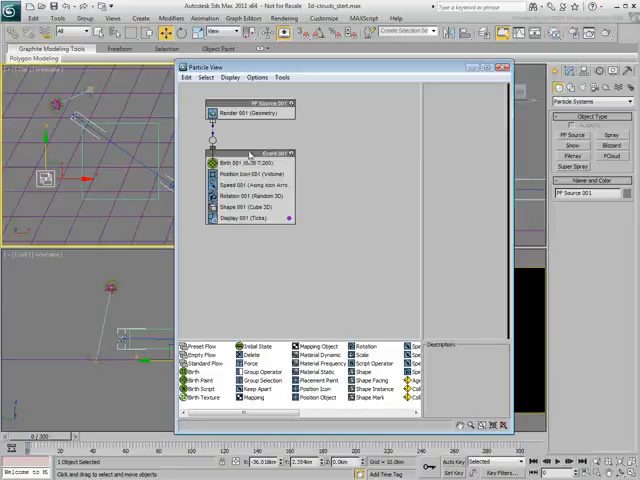
- Replace Event 001's Position Icon with a Position Object operator
{"action": "left_click", "coordinate": [240, 162]}
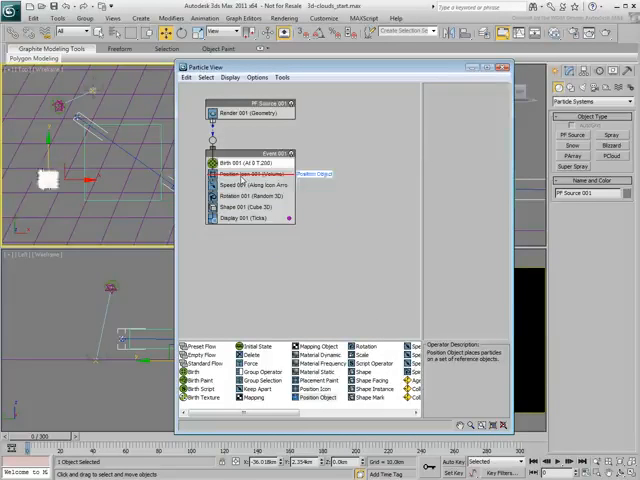
- Make the box the Position Object emitter and enable Density By Material
{"action": "left_click", "coordinate": [244, 174]}
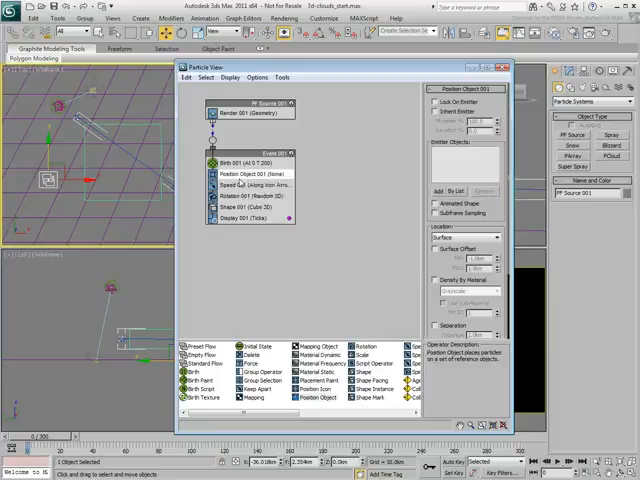
{"action": "left_click", "coordinate": [440, 192]}
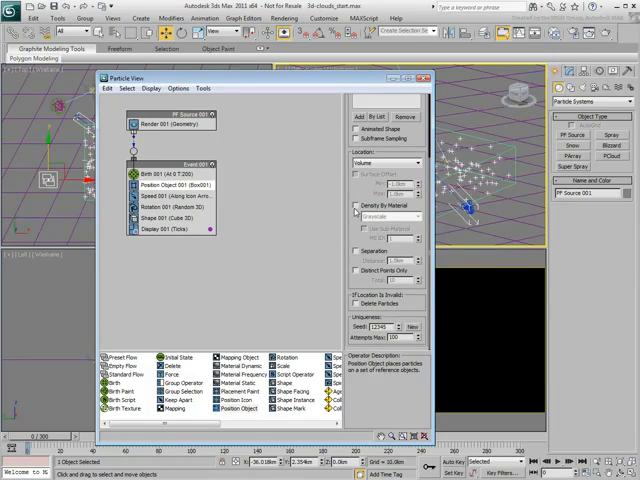
{"action": "left_click", "coordinate": [364, 202]}
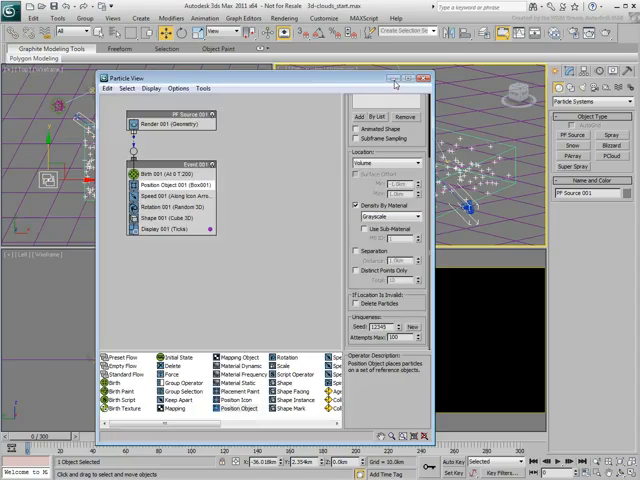
{"action": "left_click", "coordinate": [424, 76]}
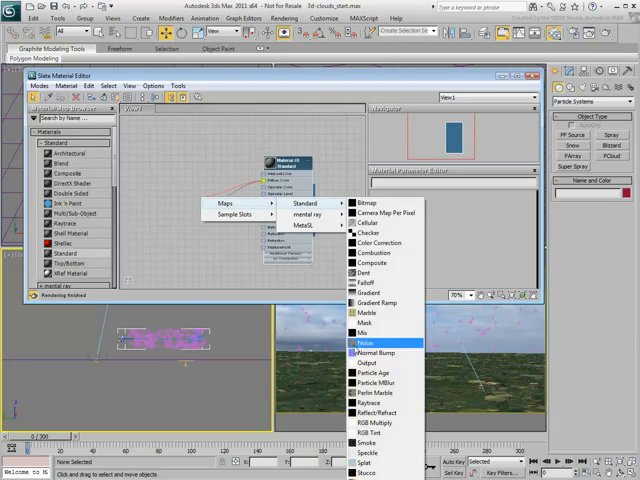
- Add a Noise map to the material and adjust its Size value
{"action": "left_click", "coordinate": [360, 344]}
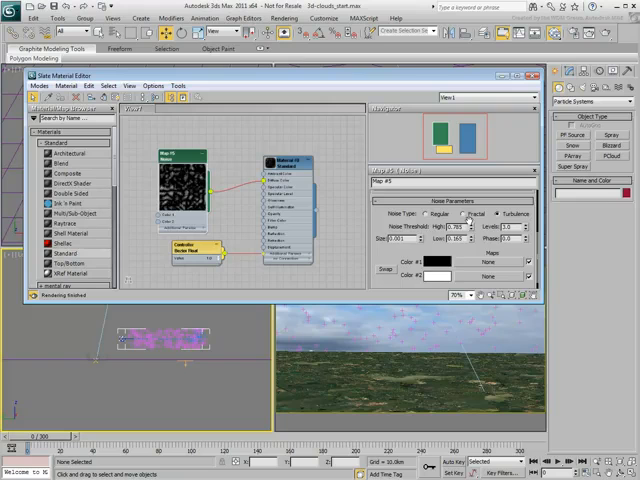
{"action": "triple_click", "coordinate": [396, 240]}
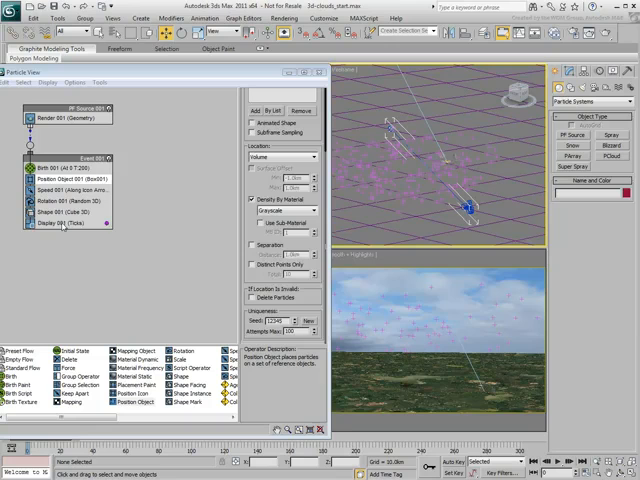
- Show the Display operator's settings and bring up its colour swatch picker
{"action": "left_click", "coordinate": [60, 220]}
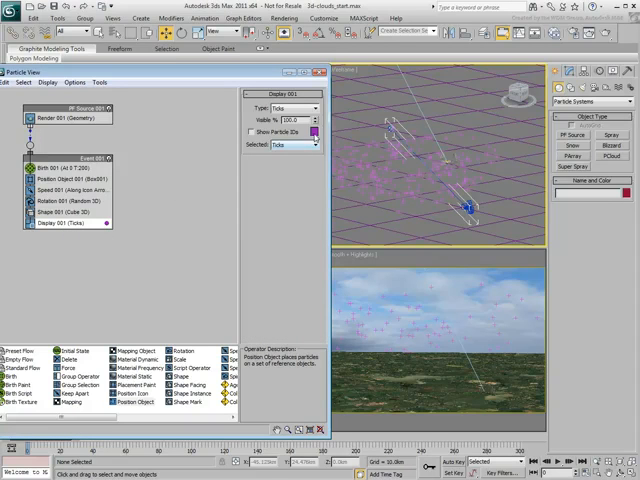
{"action": "left_click", "coordinate": [318, 108]}
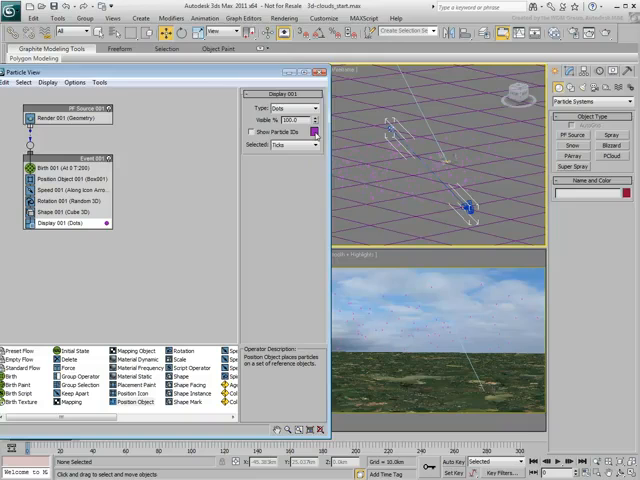
{"action": "left_click", "coordinate": [314, 132]}
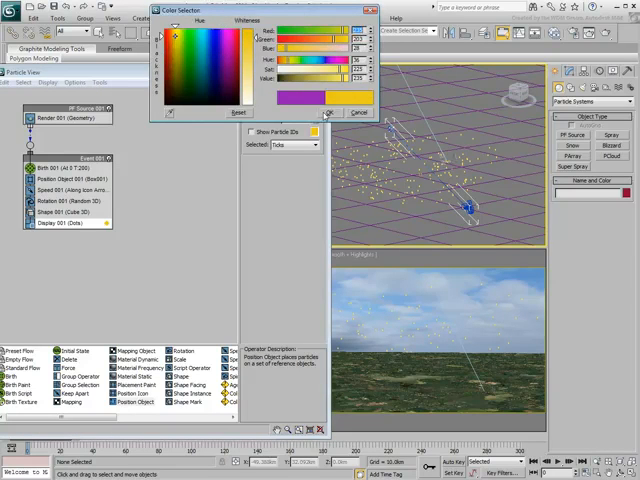
- Set the particle display colour to yellow in the Color Selector
{"action": "left_click", "coordinate": [360, 112]}
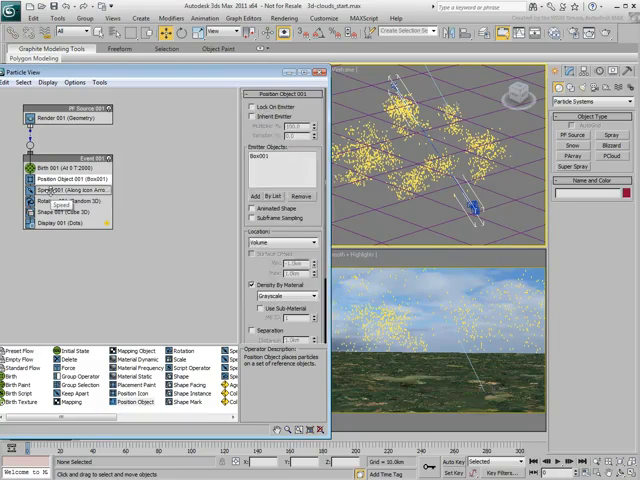
- Adjust the Position Object settings and select the Speed operator for its direction
{"action": "left_click", "coordinate": [56, 188]}
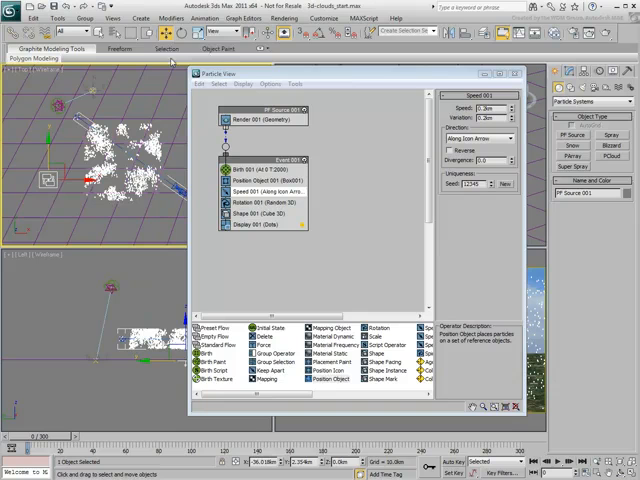
{"action": "left_click", "coordinate": [166, 32]}
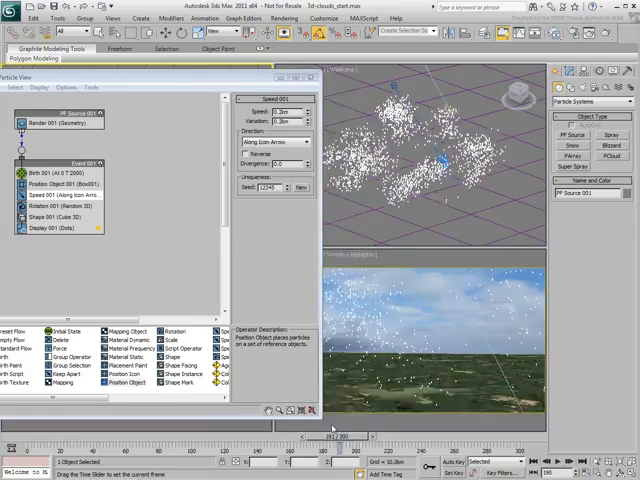
- Lower the Birth operator's Amount so the clouds become sparser
{"action": "right_click", "coordinate": [90, 200]}
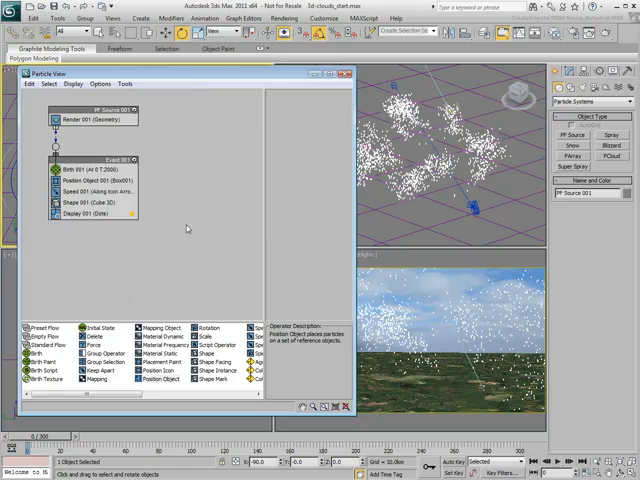
{"action": "mouse_move", "coordinate": [184, 228]}
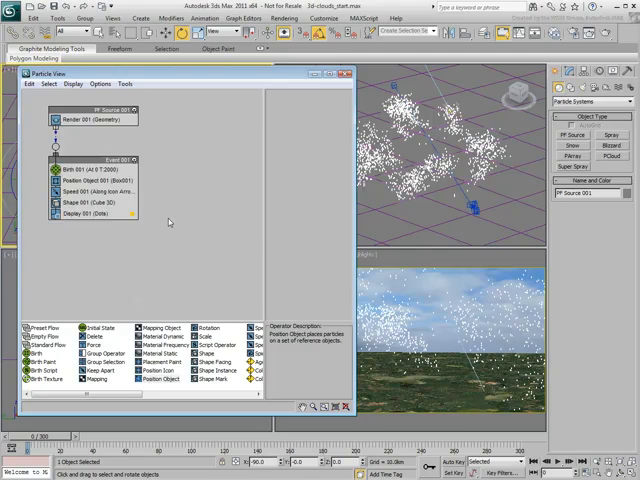
{"action": "left_click", "coordinate": [70, 168]}
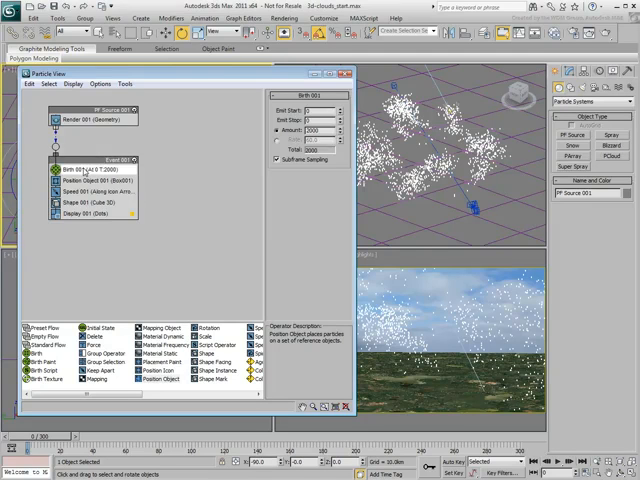
{"action": "triple_click", "coordinate": [312, 130]}
{"action": "type", "text": "300"}
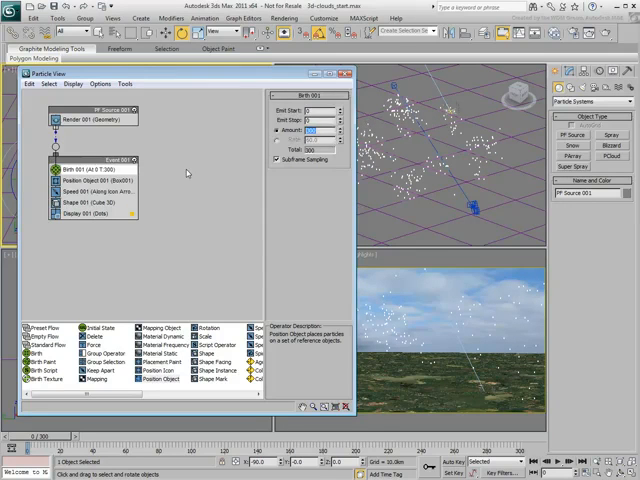
- Set the Shape operator to Cube particles displayed as geometry in the viewport
{"action": "left_click", "coordinate": [80, 204]}
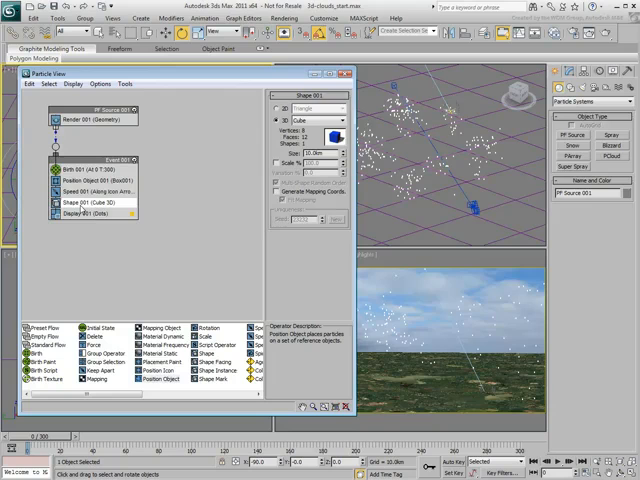
{"action": "left_click", "coordinate": [84, 214]}
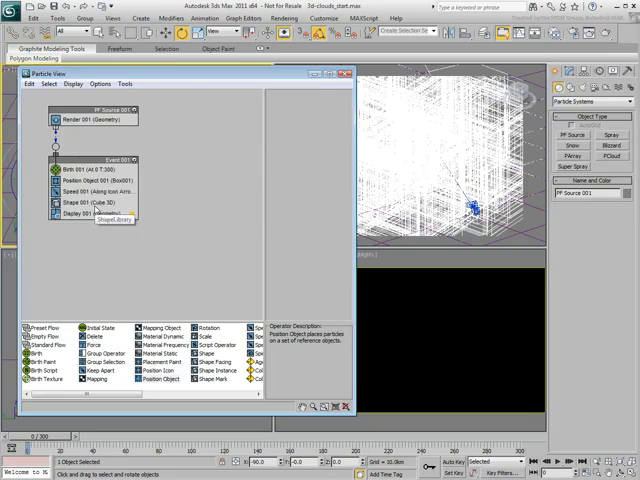
{"action": "left_click", "coordinate": [90, 204]}
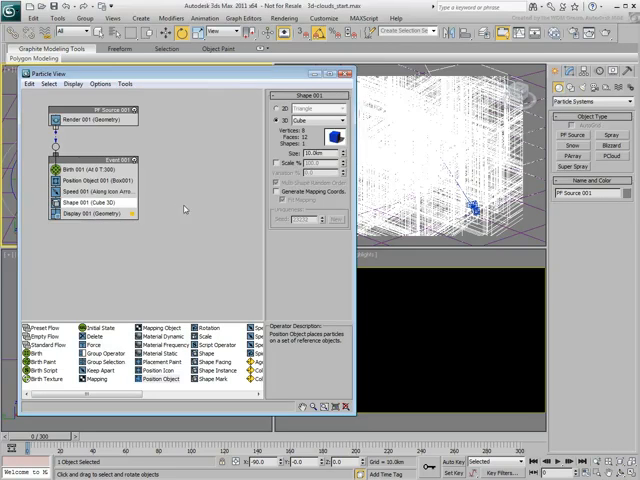